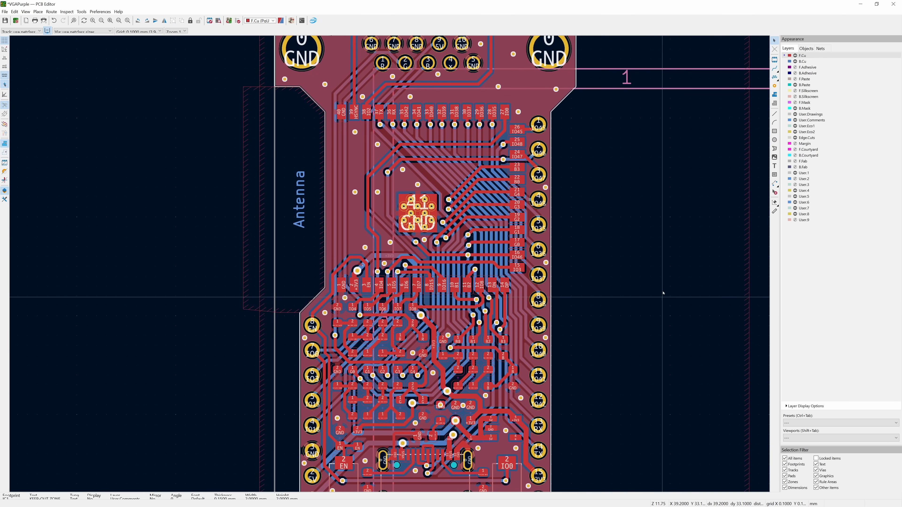
- Scroll down the board layout before moving to the ESP32-S3 Technical Reference Manual
scroll("down", 3)
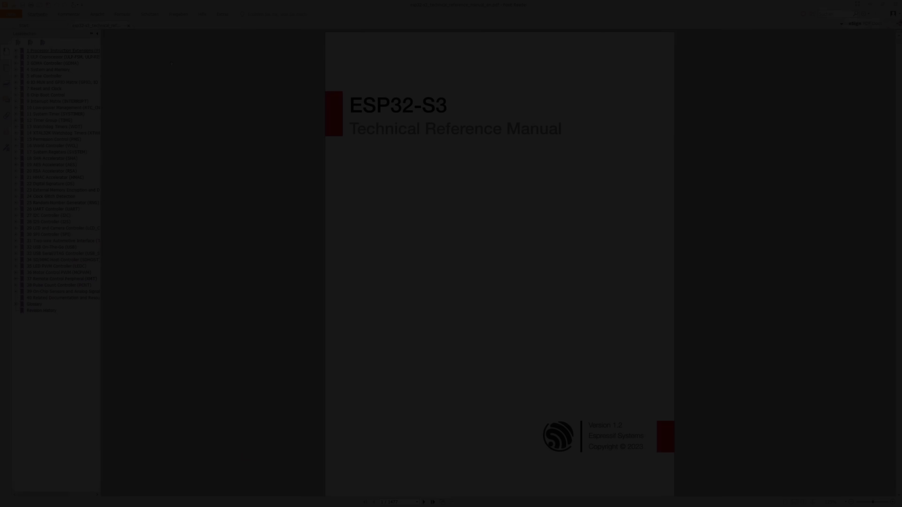
- Read through the I2S chapter, then move on toward the ESP-IDF LCD Peripherals API page
left_click(47, 222)
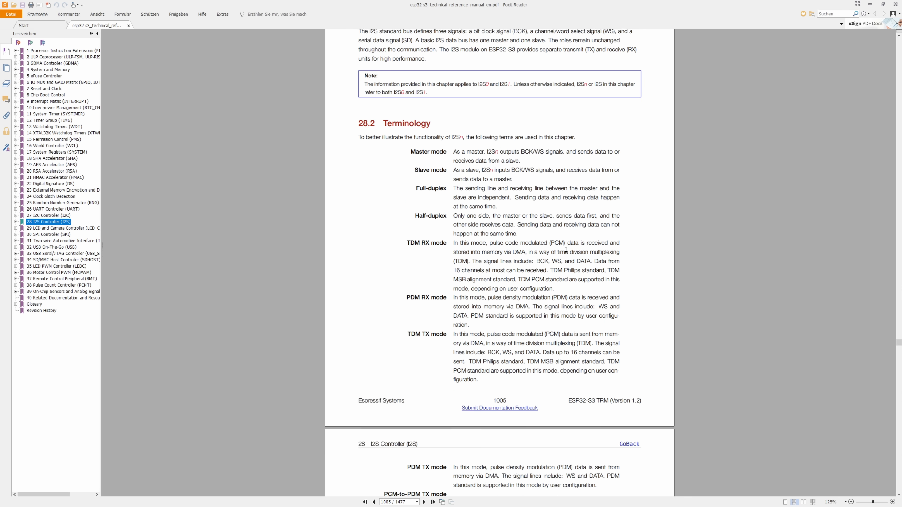
scroll("down", 3)
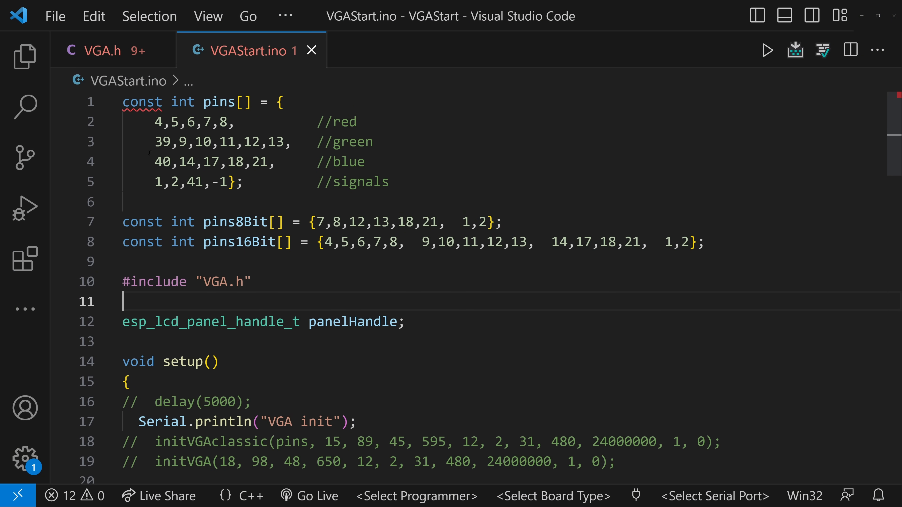
double_click(157, 162)
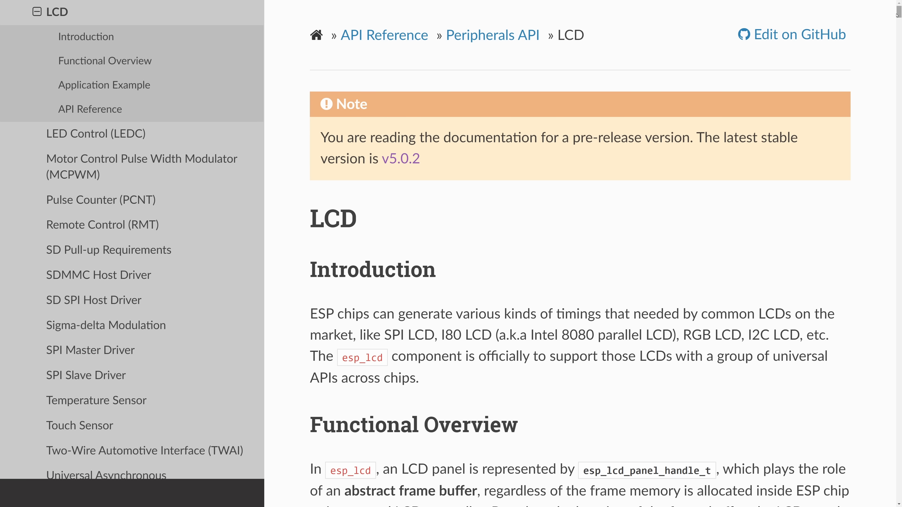
- Edit VGAStart.ino setup to call initVGA(pins, 8, 48, 24, 320, 12, 2, 31, 400, 12587500, 1, 0)
left_click(798, 34)
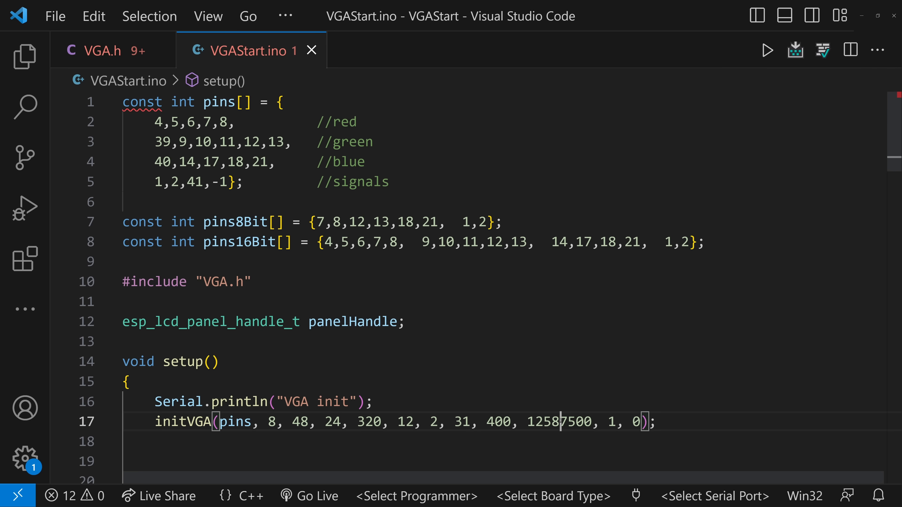
double_click(558, 422)
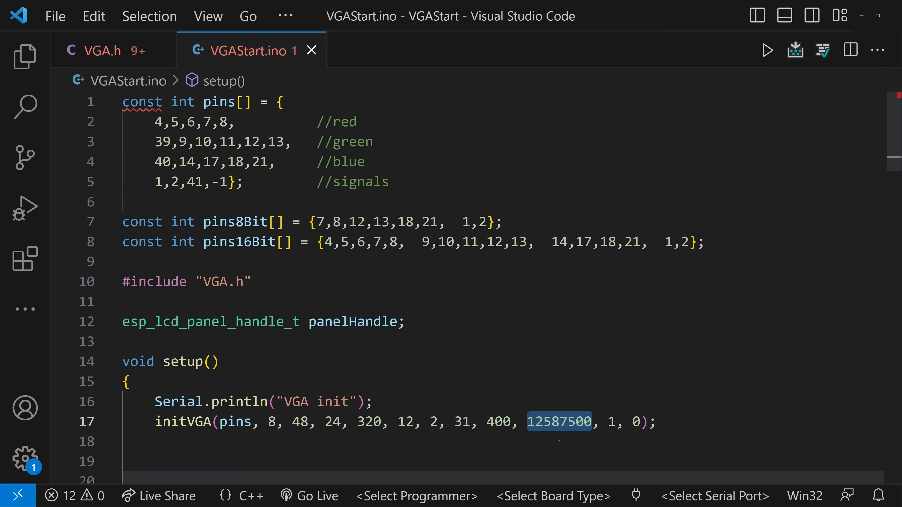